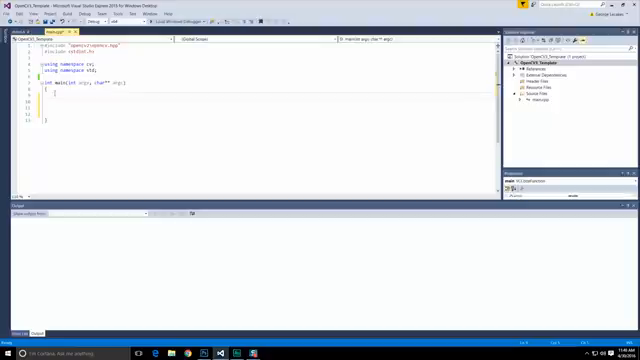
Step: Declare 'Mat frame;' and 'VideoCapture vid(0);' inside main in main.cpp
{"action": "type", "text": "me;"}
{"action": "type", "text": "VideoCapture vi"}
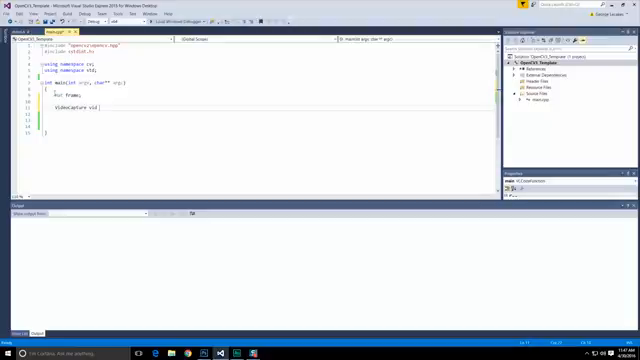
{"action": "type", "text": "d(0);"}
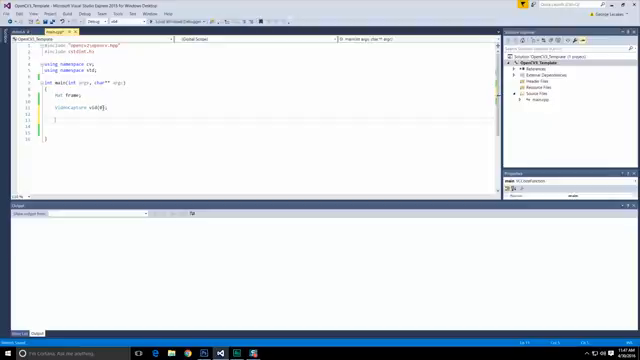
Step: Add 'if (!vid.isOpened()) { return -1; }' and begin a 'while ()' block
{"action": "type", "text": "if("}
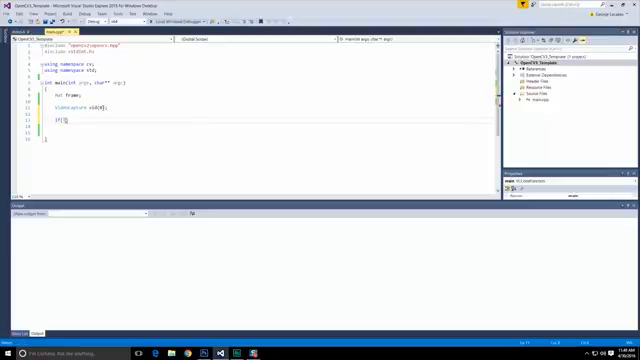
{"action": "type", "text": "vid.isOpened"}
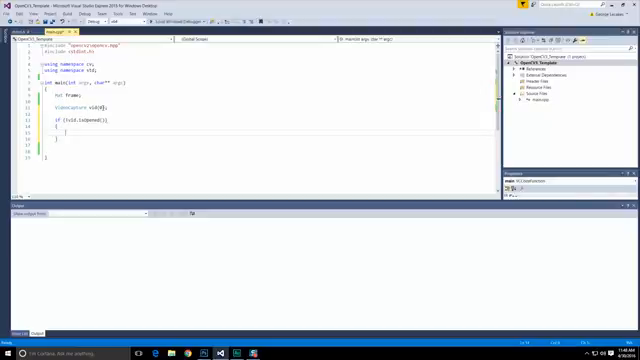
{"action": "type", "text": "return -1;"}
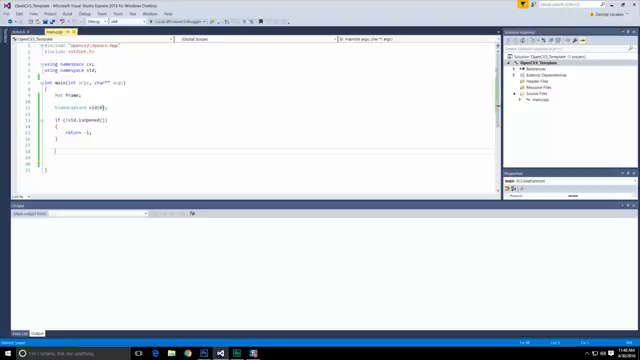
{"action": "type", "text": "while ("}
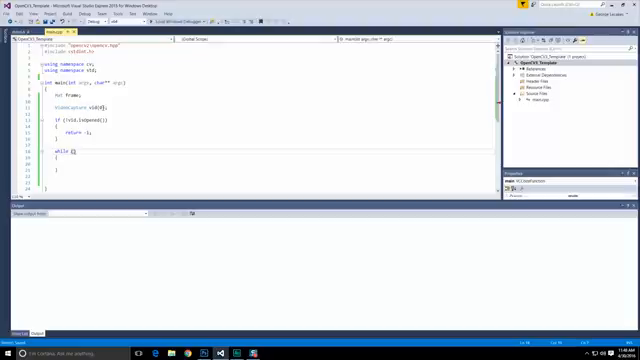
Step: Set the loop condition to vid.read(frame) and begin the imshow call inside it
{"action": "type", "text": "true"}
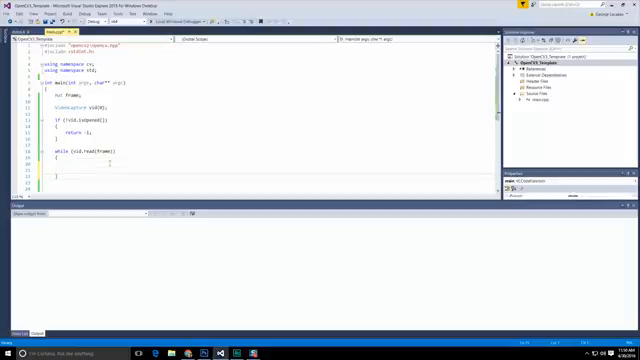
{"action": "type", "text": "imshow(\"webcam\", frame);"}
{"action": "type", "text": "if(waitKey() > "}
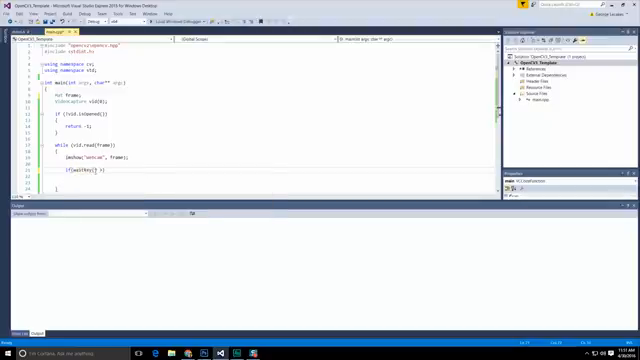
Step: Complete 'if (waitKey(1000/fps) >= 0) break;' with const int fps = 20
{"action": "type", "text": ">= 0"}
{"action": "type", "text": "const int fps = 20;"}
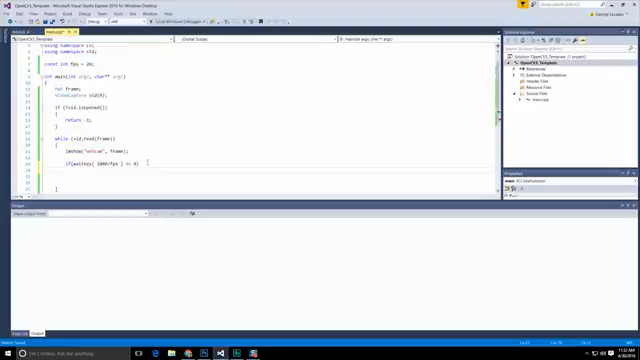
{"action": "type", "text": "break;"}
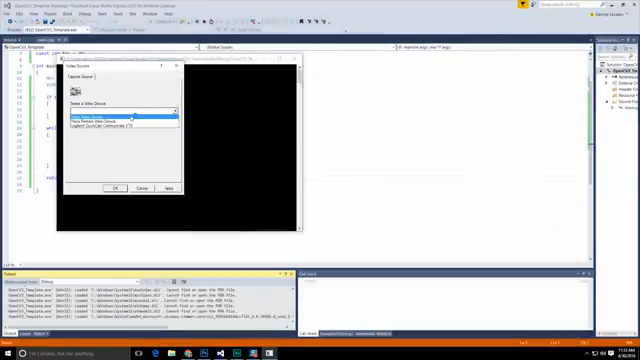
Step: Choose the webcam in the Video Source dialog and confirm to start the live feed
{"action": "left_click", "coordinate": [125, 120]}
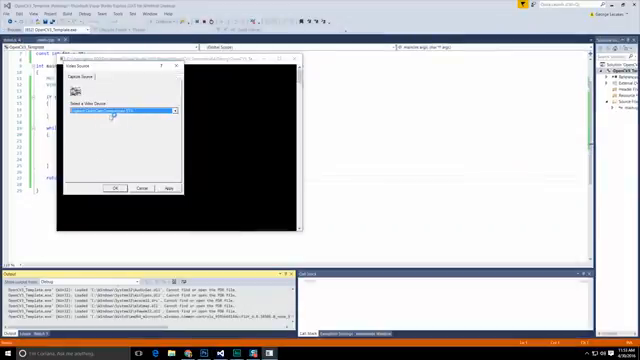
{"action": "left_click", "coordinate": [117, 188]}
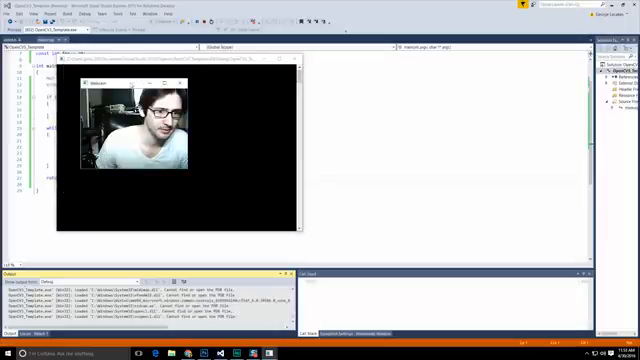